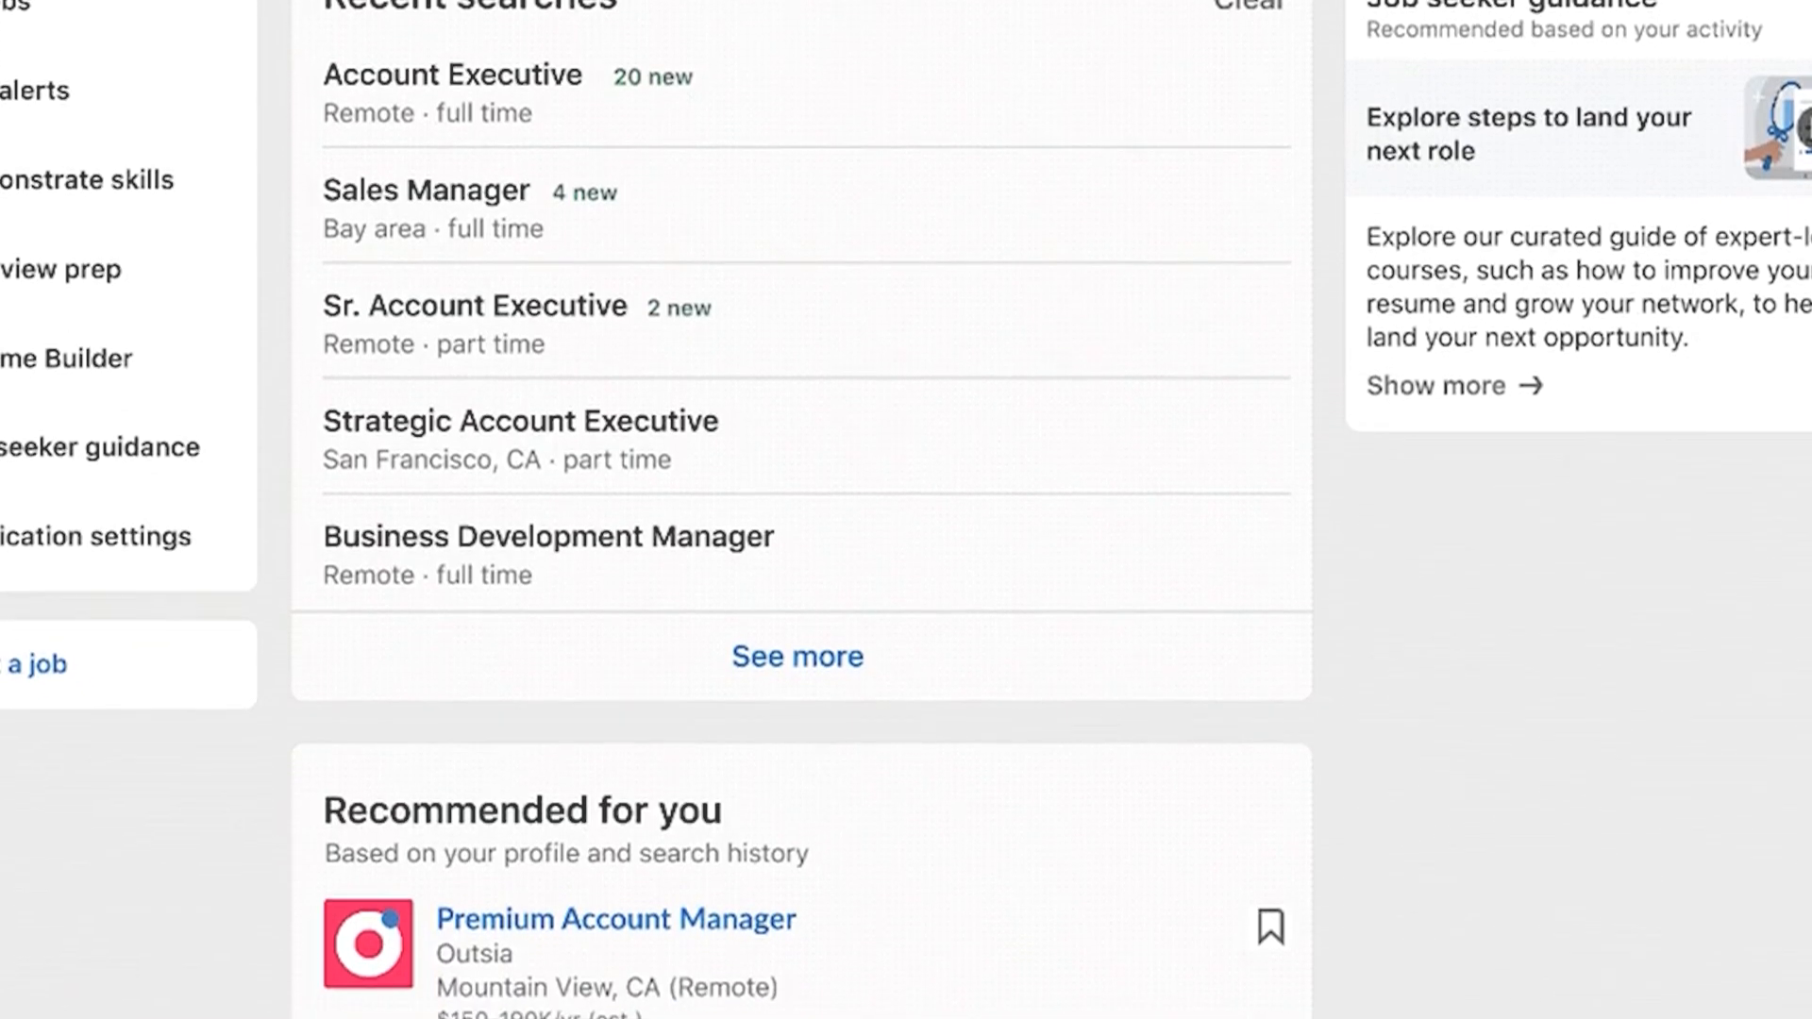
- Open the recommended 'Premium Account Manager' posting to view its details and the Premium AI message offer
click(615, 919)
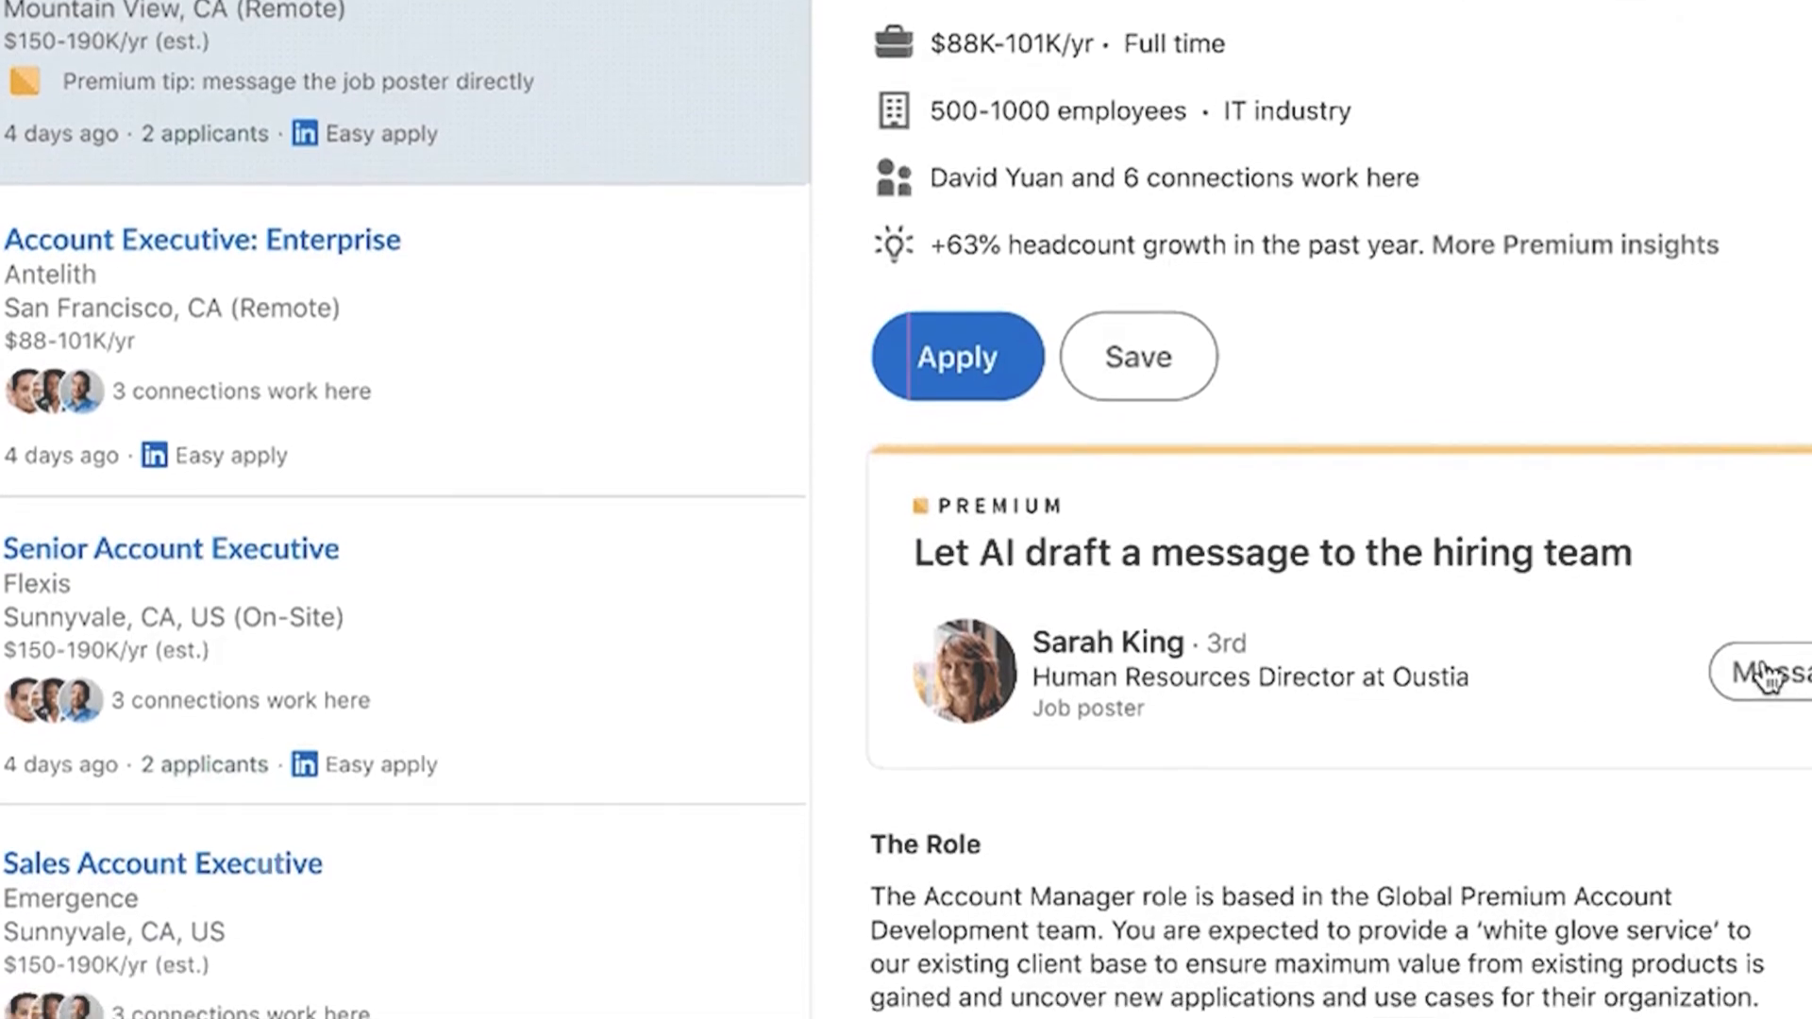